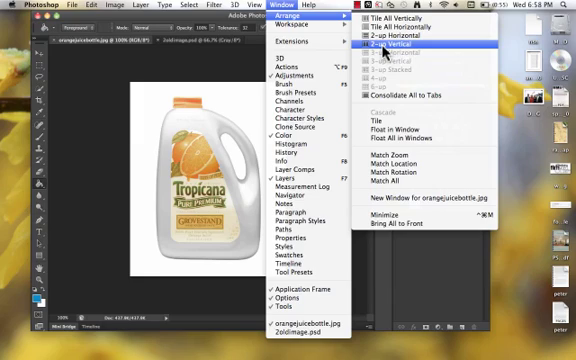
mouse_move(376, 46)
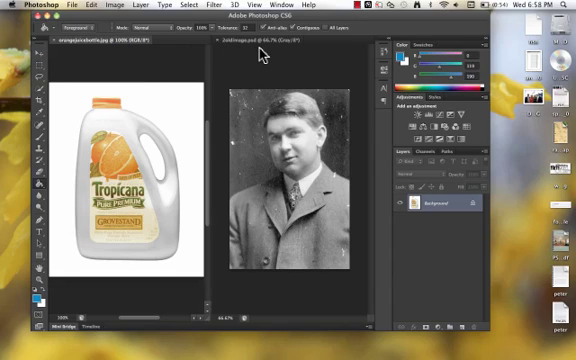
mouse_move(448, 242)
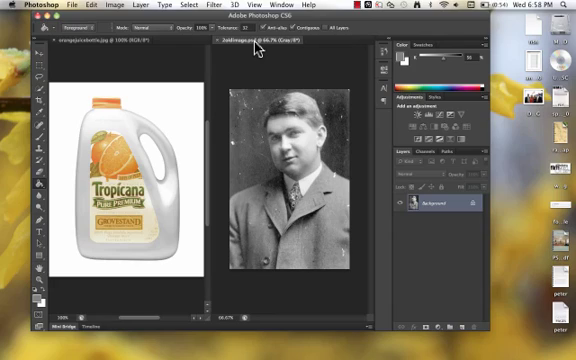
mouse_move(470, 256)
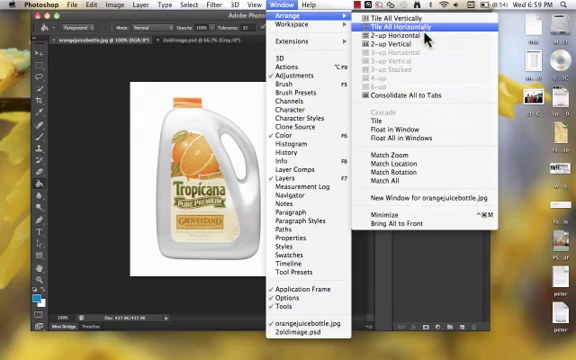
mouse_move(430, 40)
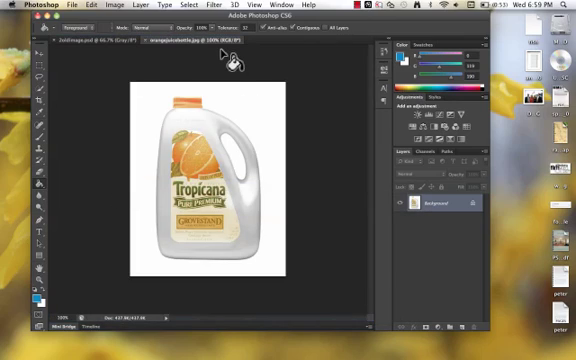
mouse_move(228, 66)
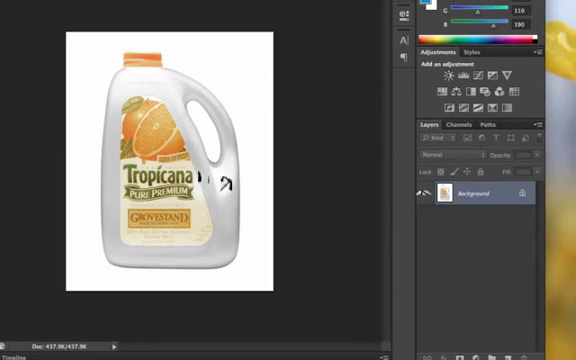
- Pull the Channels panel out of its group so it floats over the jug image
left_click(464, 124)
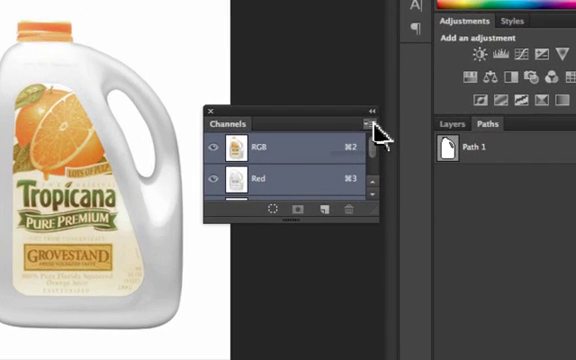
left_click(368, 124)
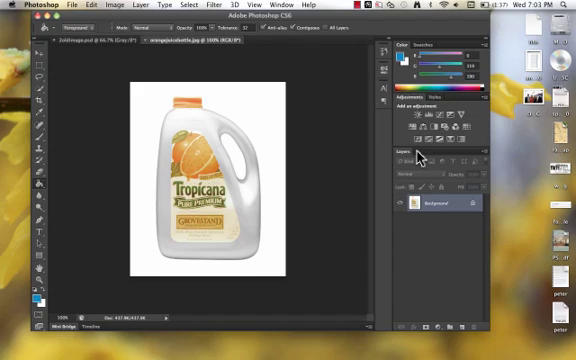
mouse_move(488, 108)
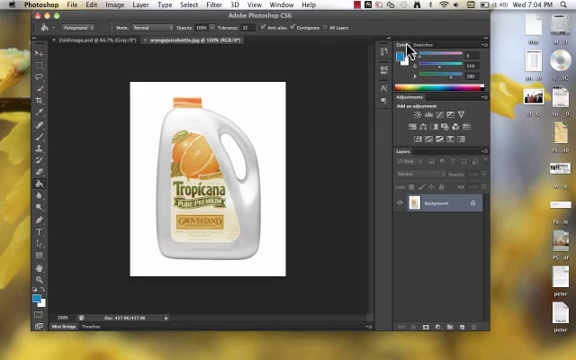
mouse_move(398, 64)
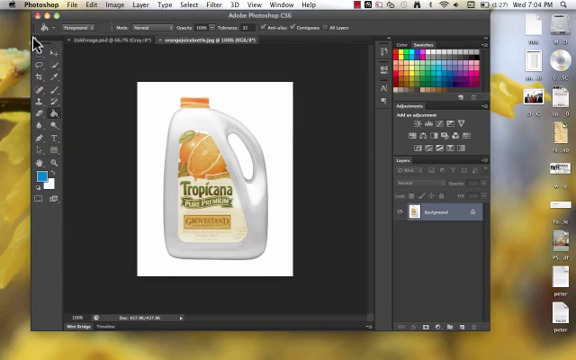
mouse_move(356, 12)
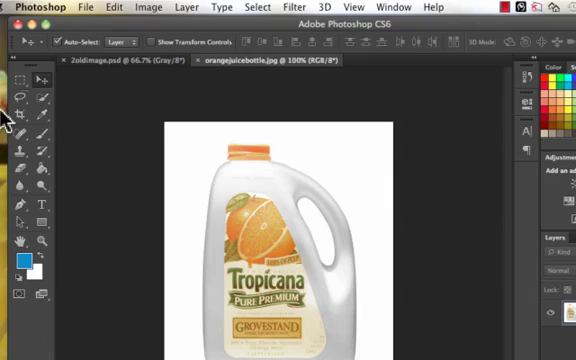
mouse_move(22, 100)
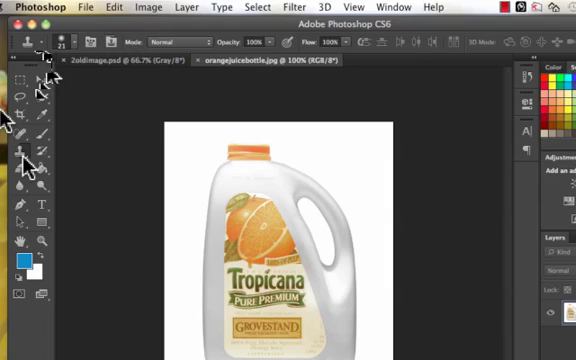
mouse_move(22, 160)
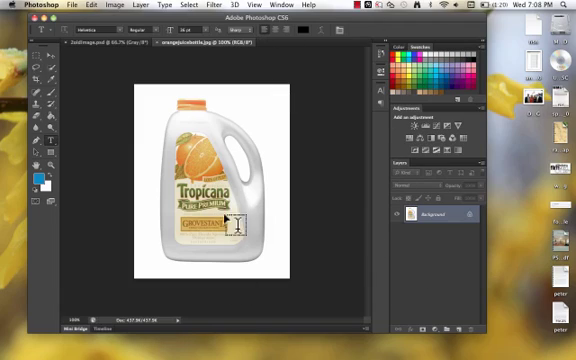
mouse_move(308, 230)
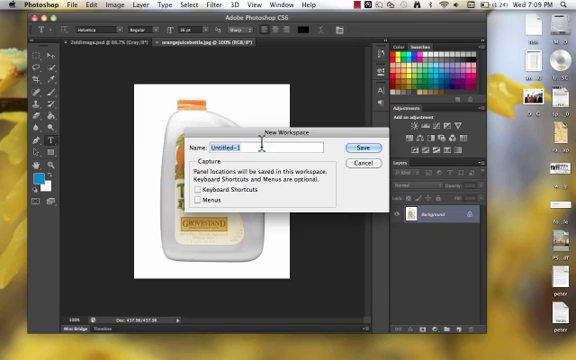
- Name the new workspace 'Mrs. d…orkspace' in the Name field
type("Mrs. d")
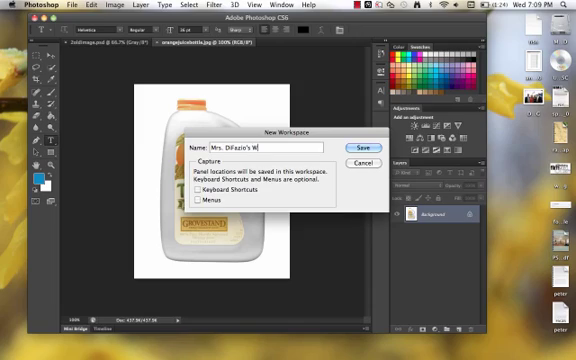
type("orkspace")
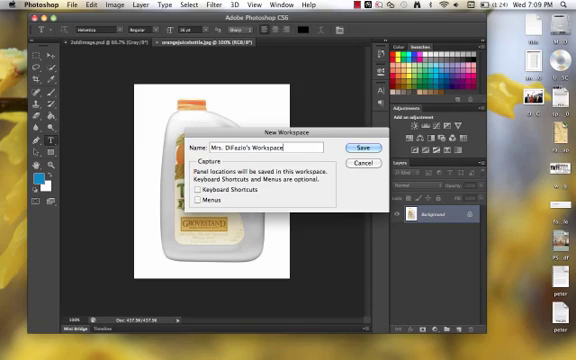
mouse_move(328, 192)
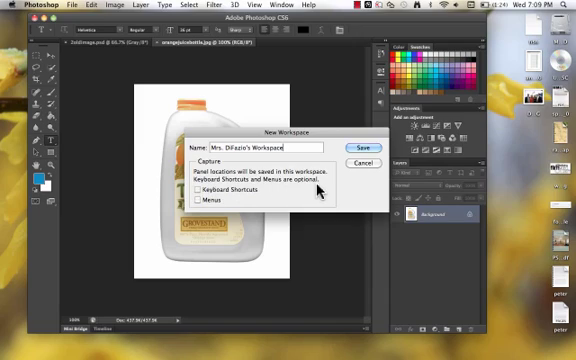
mouse_move(316, 192)
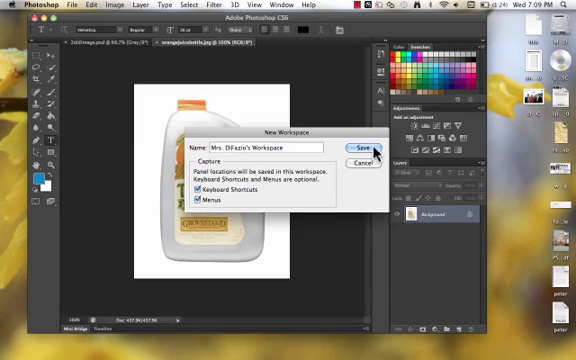
- Save the workspace as 'MrsDiFazio's Workspace' after dropping the period the alert rejected
left_click(364, 144)
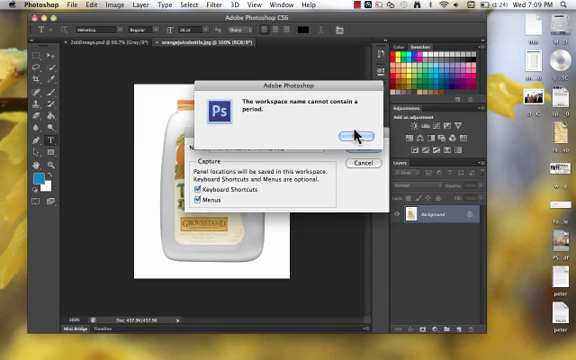
left_click(352, 136)
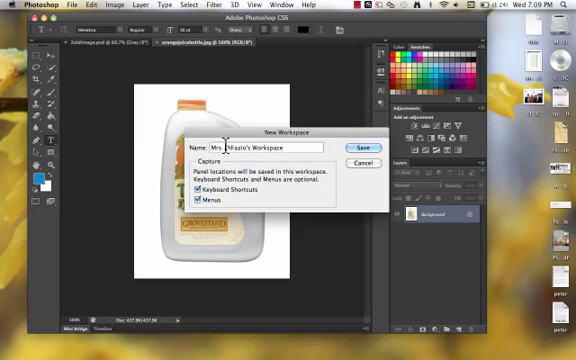
type("MrsDiFazio's Workspace")
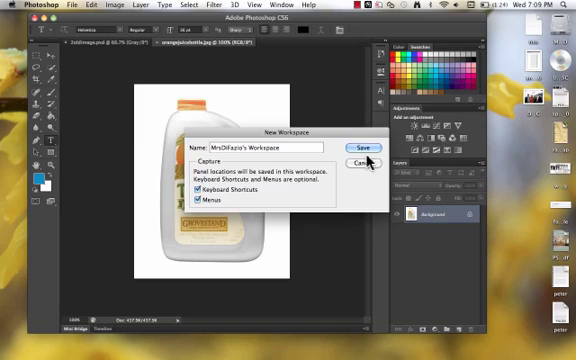
left_click(362, 146)
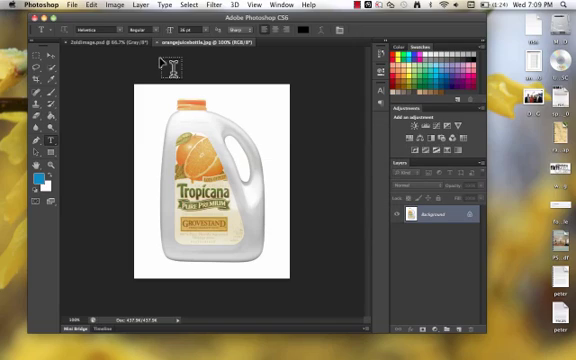